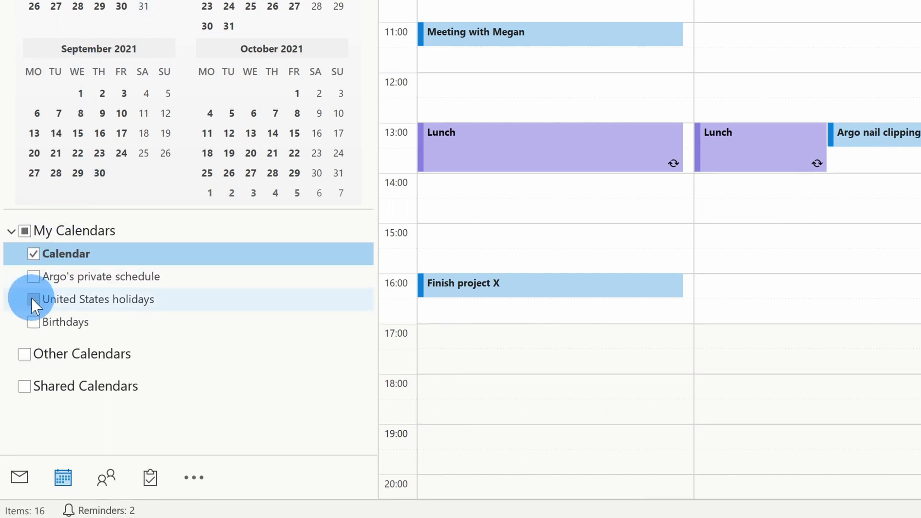
- Keep only the main Calendar checked, shown as the 17–21 May 2021 work week
click(33, 276)
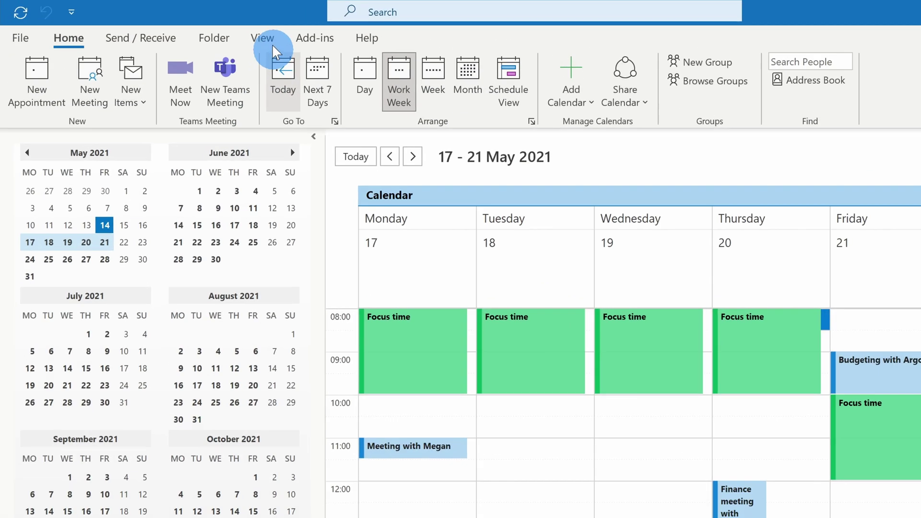
- Overlay Argo's private schedule on the main Calendar for the 17–21 May work week
click(263, 38)
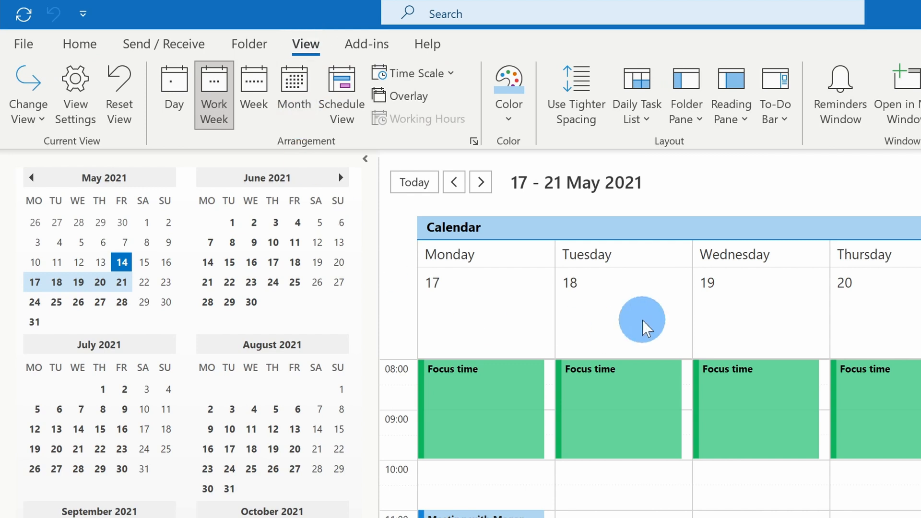
mouse_move(410, 96)
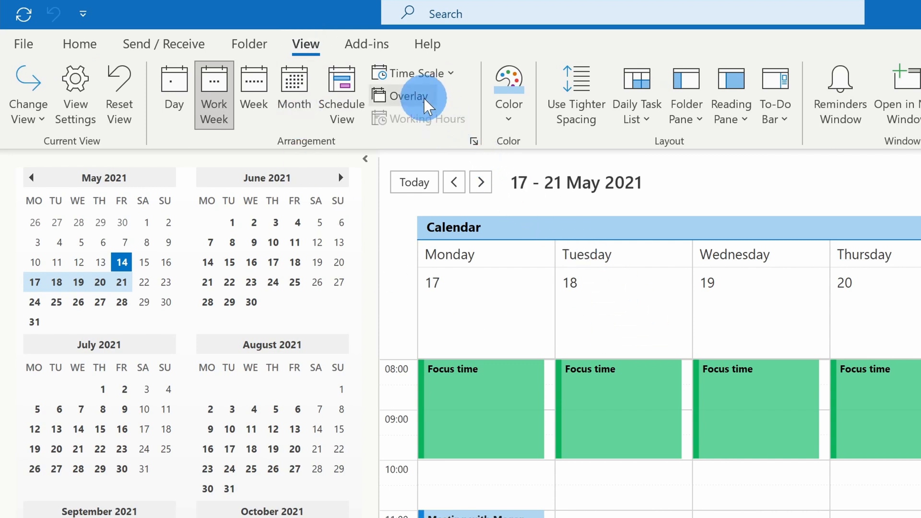
mouse_move(426, 100)
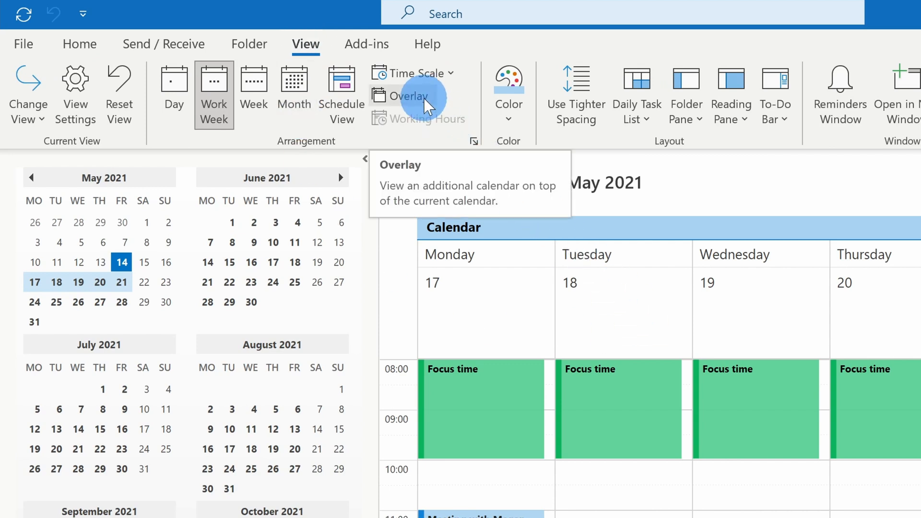
click(408, 95)
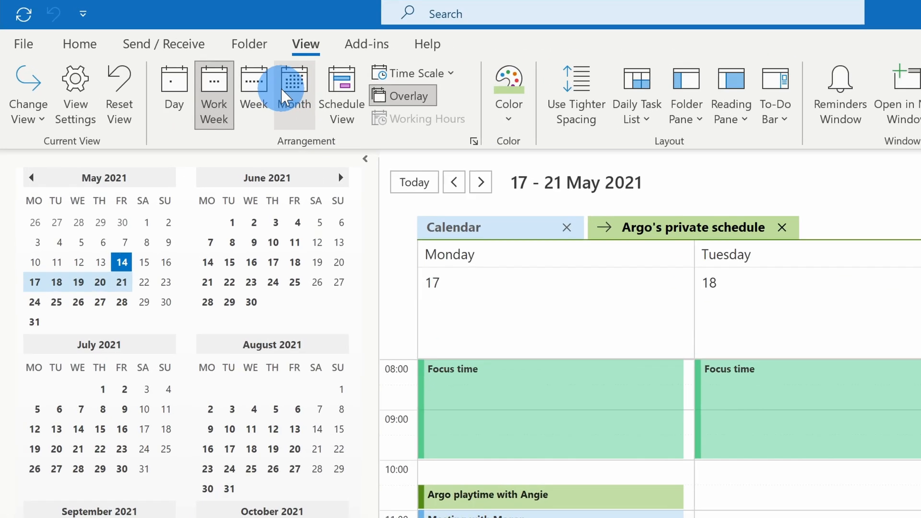
mouse_move(174, 88)
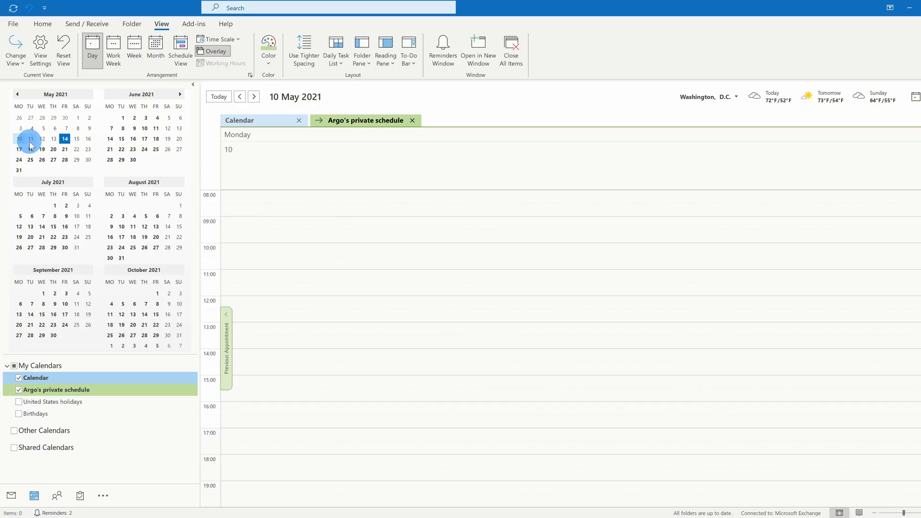
mouse_move(18, 149)
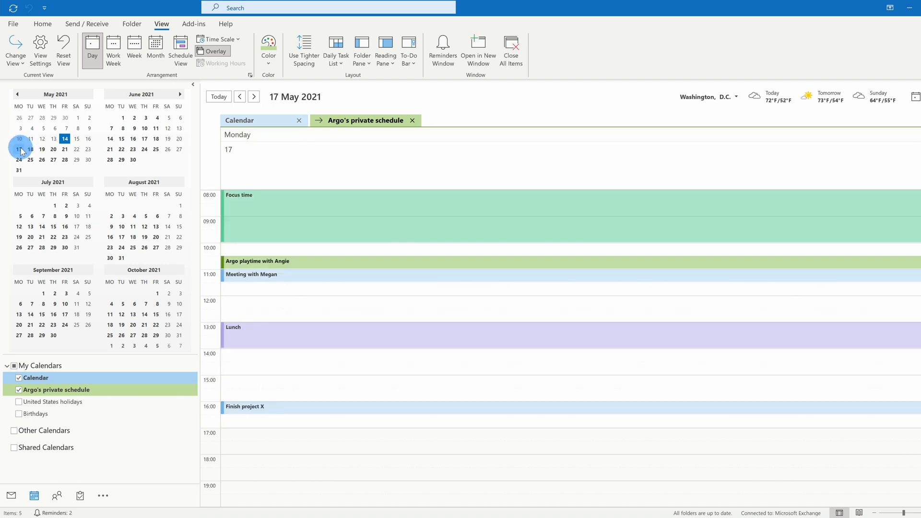
- Show Thursday 20 May alone, then the full 17–21 May work week with both overlaid calendars
click(52, 148)
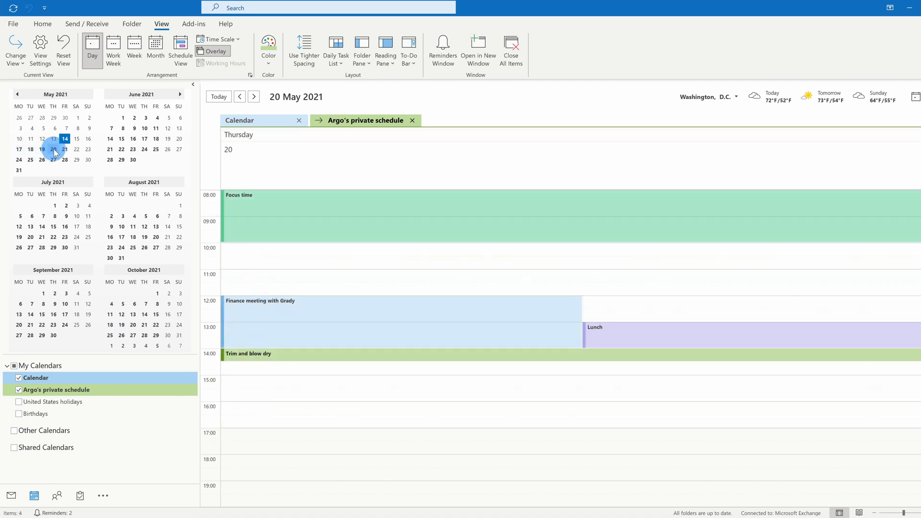
click(53, 149)
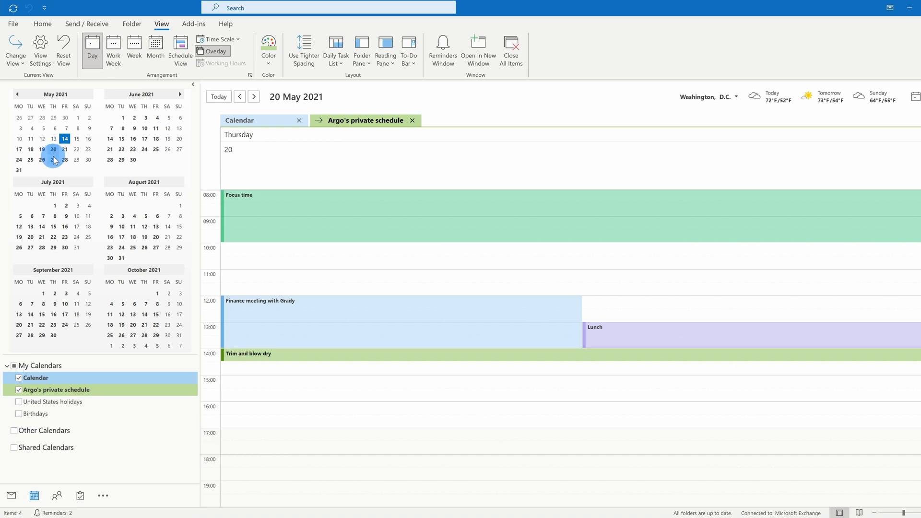
click(30, 160)
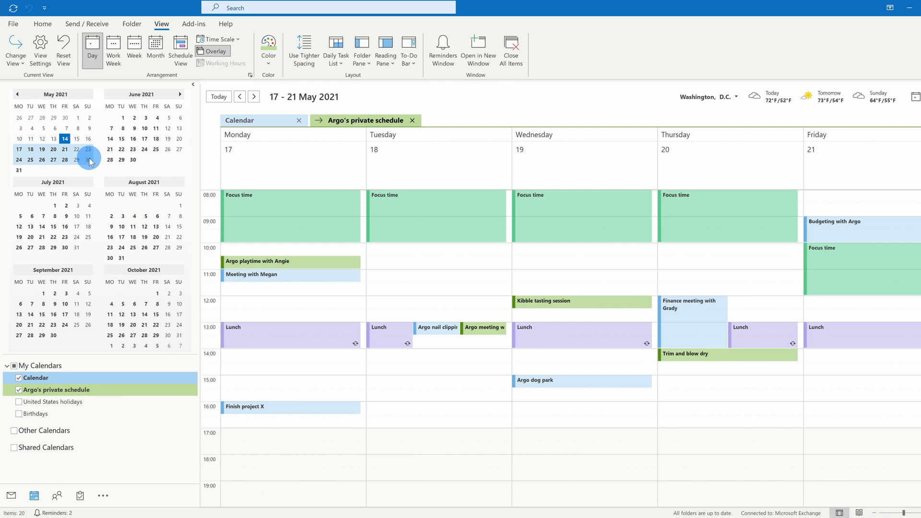
- Switch to Month view and Ctrl+select 18, 20 and 27 May for side-by-side comparison
click(155, 48)
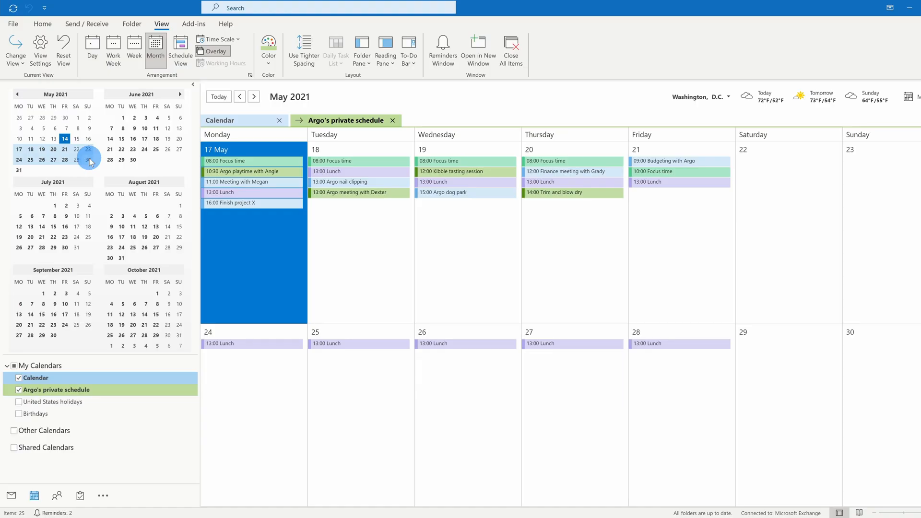
click(90, 47)
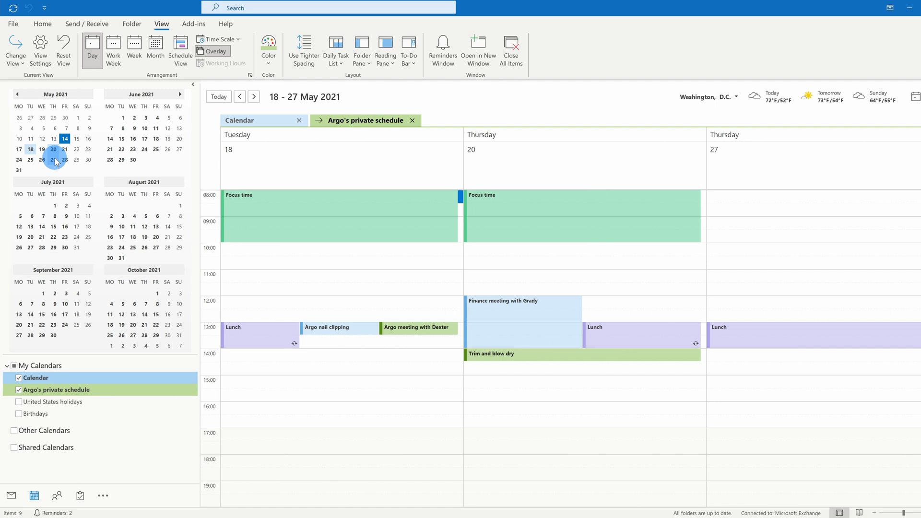
- Return to the Home ribbon with the New Appointment and New Meeting commands
click(42, 23)
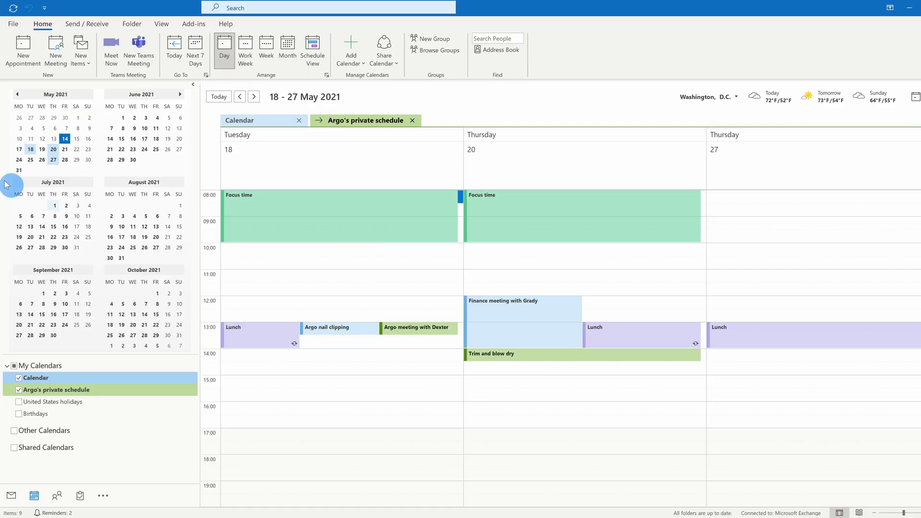
- Start a new meeting and set its start date with phrases 'next tuesday', 'in two weeks', '3 weeks on thurs'
click(53, 49)
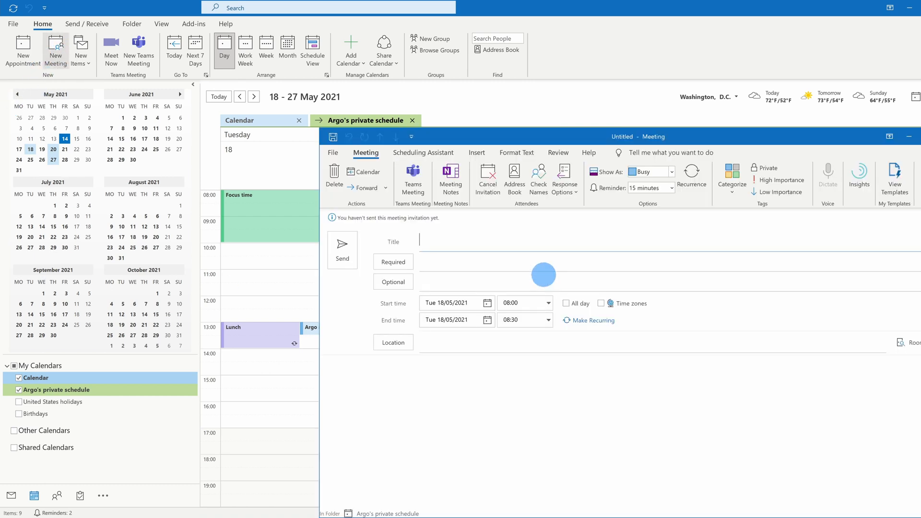
click(450, 303)
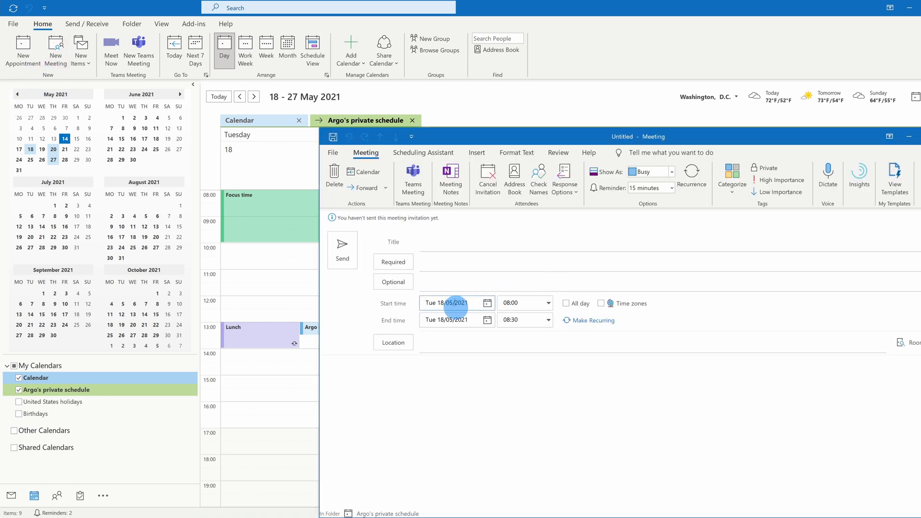
click(486, 302)
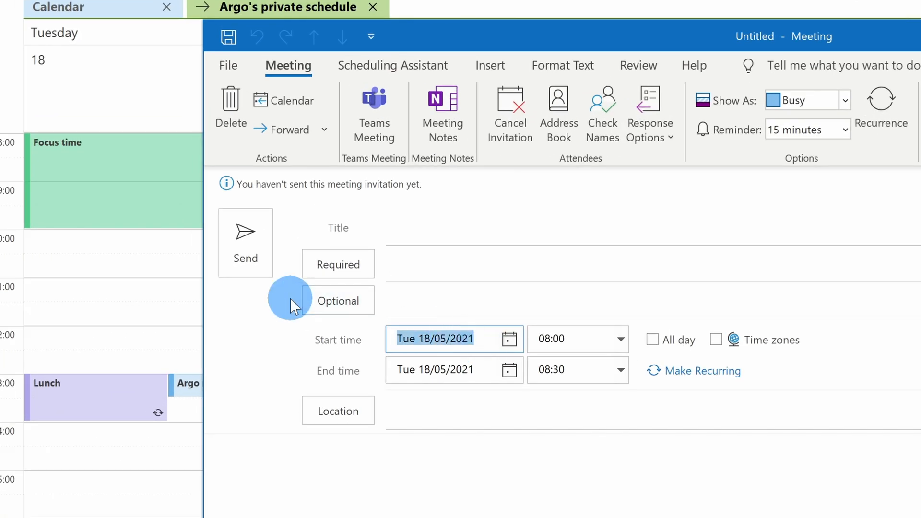
text(next tuesday)
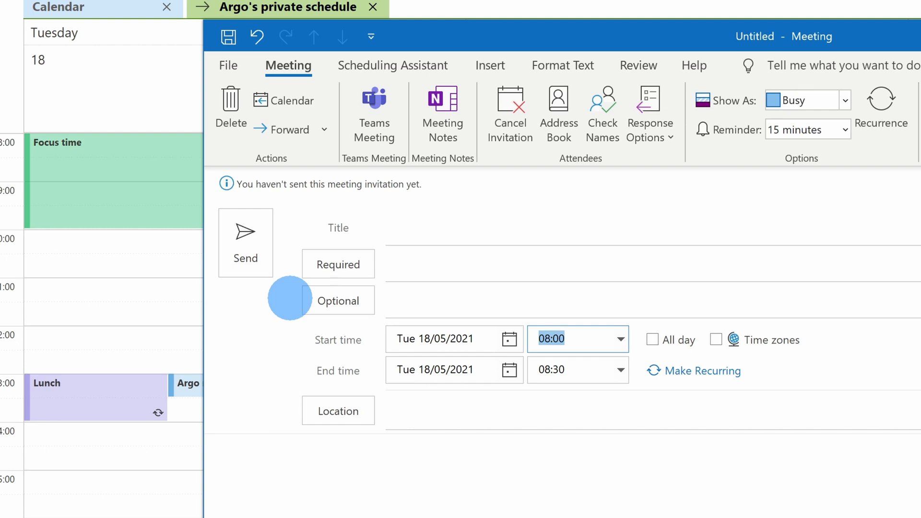
text(in two weeks)
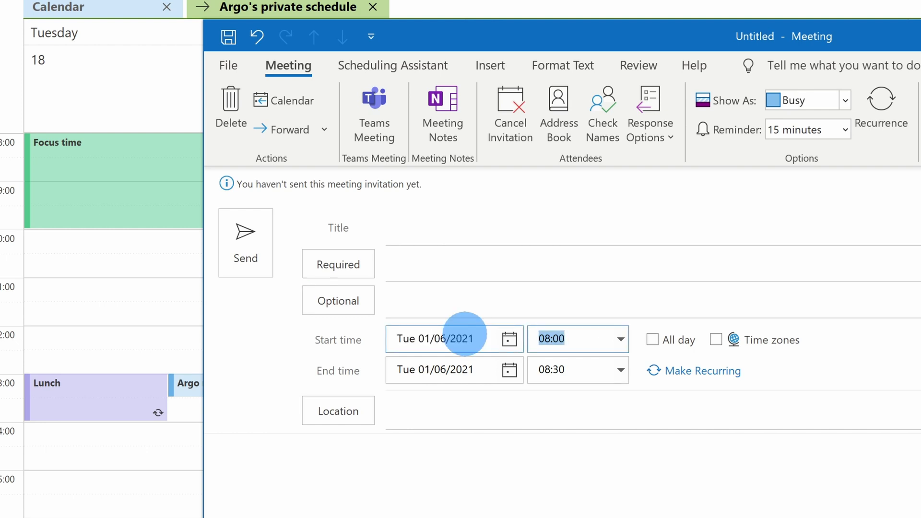
text(3 wee)
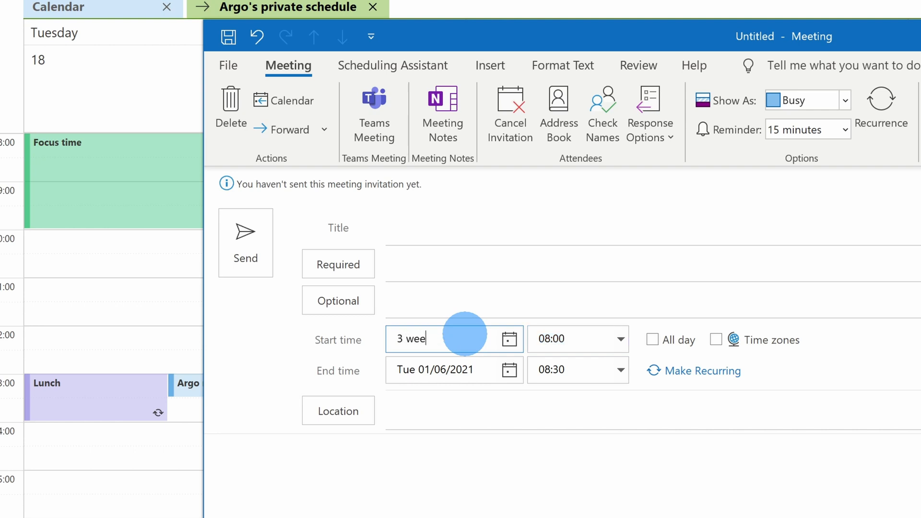
text(ks on thurs)
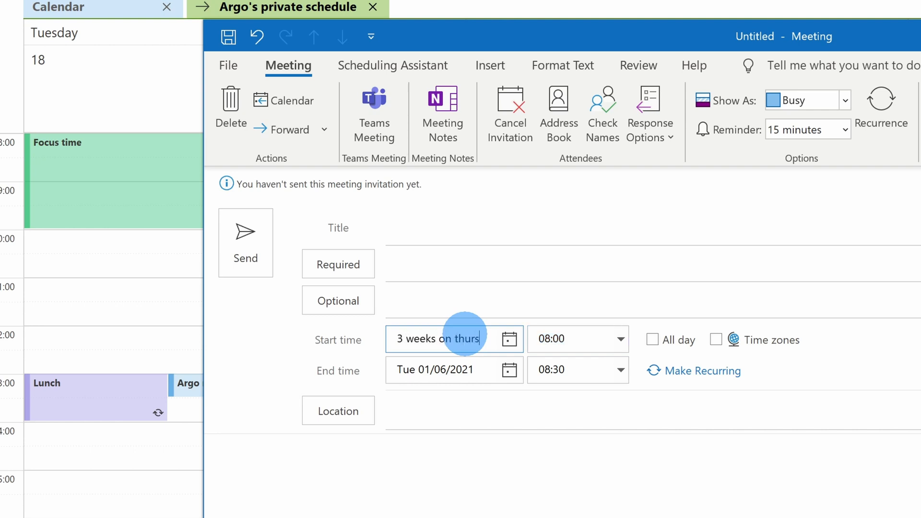
key(Tab)
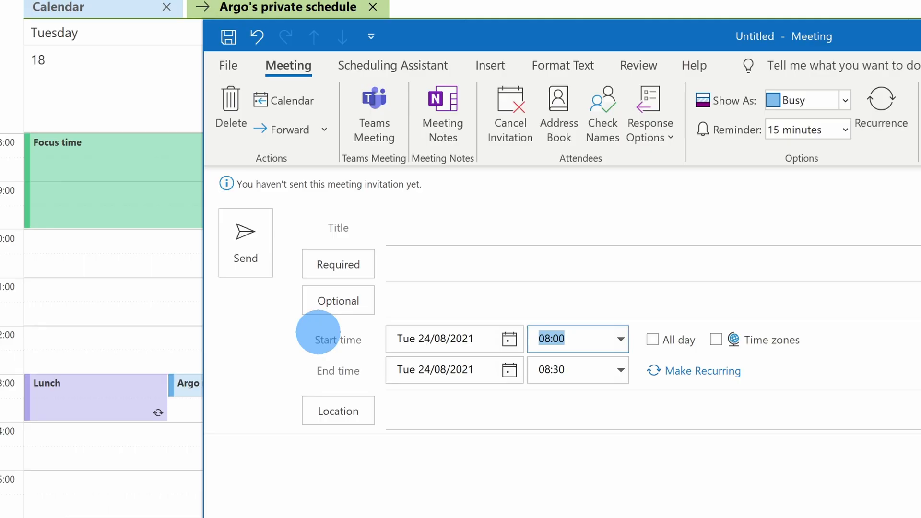
- Replace the start date again with the phrase 'christmas'
click(433, 338)
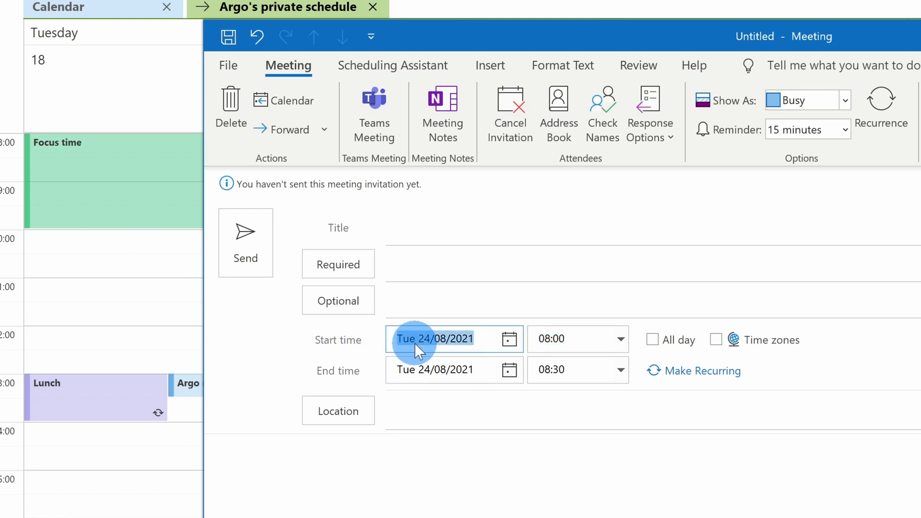
text(christma)
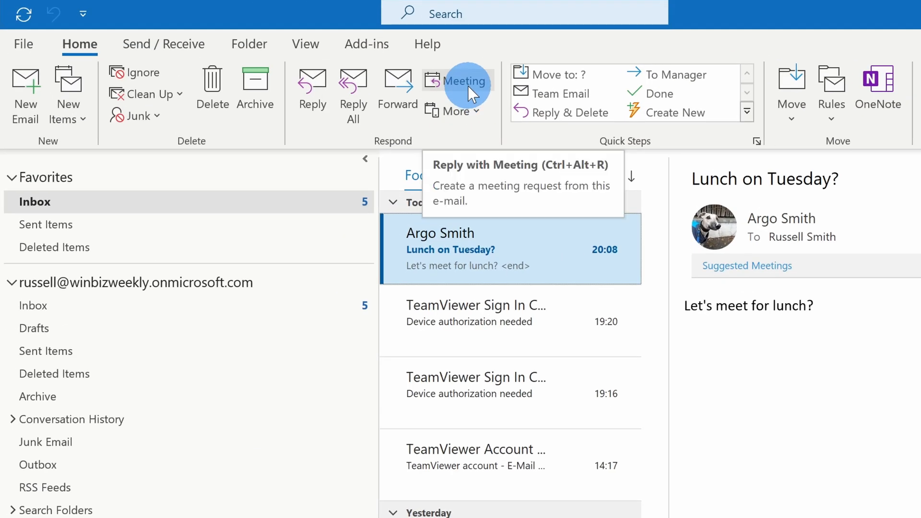
- Turn the 'Lunch on Tuesday?' email into a meeting on Tue 18/05/2021 starting around noon
click(465, 80)
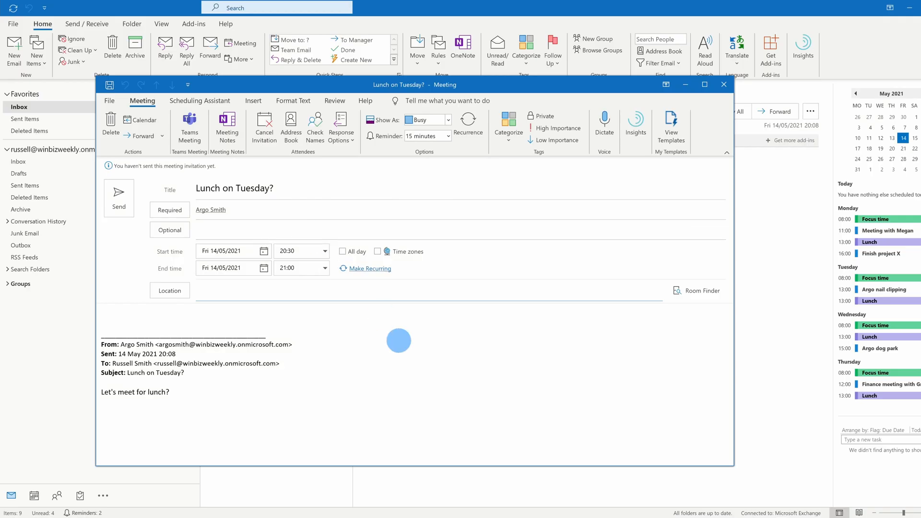
click(288, 291)
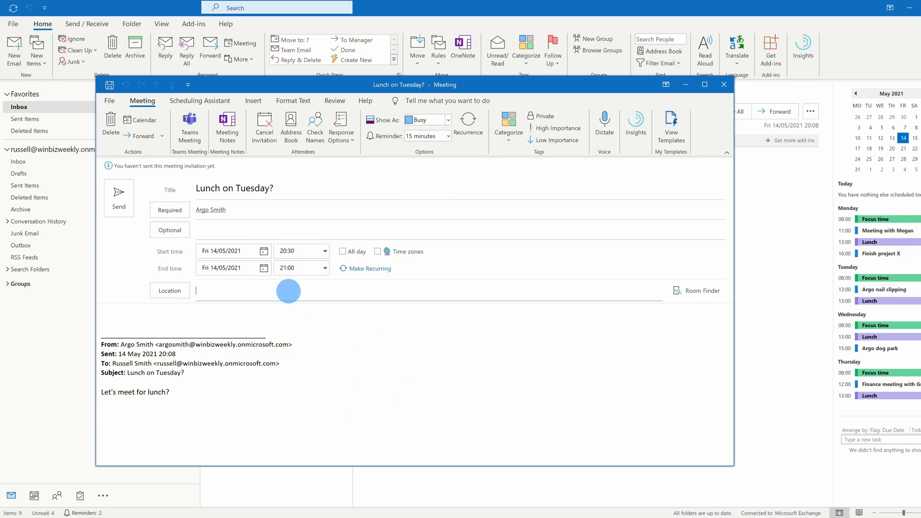
click(228, 251)
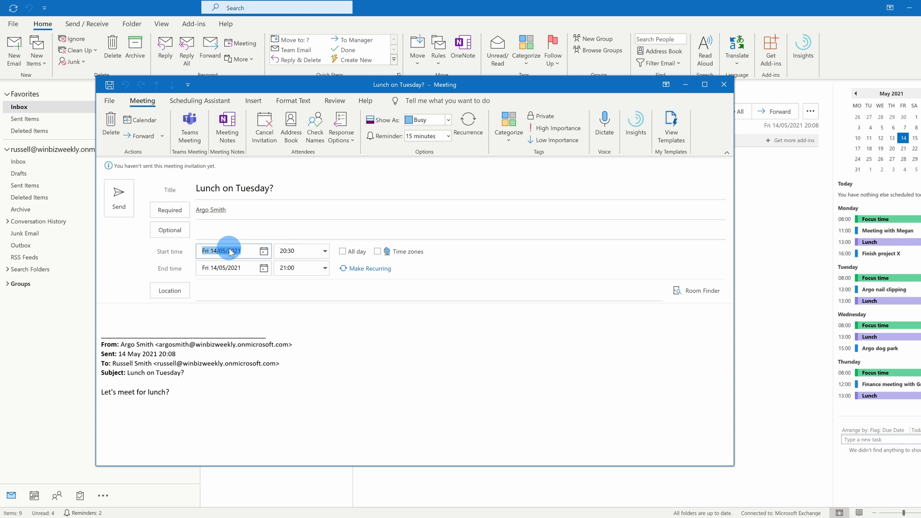
text(next t)
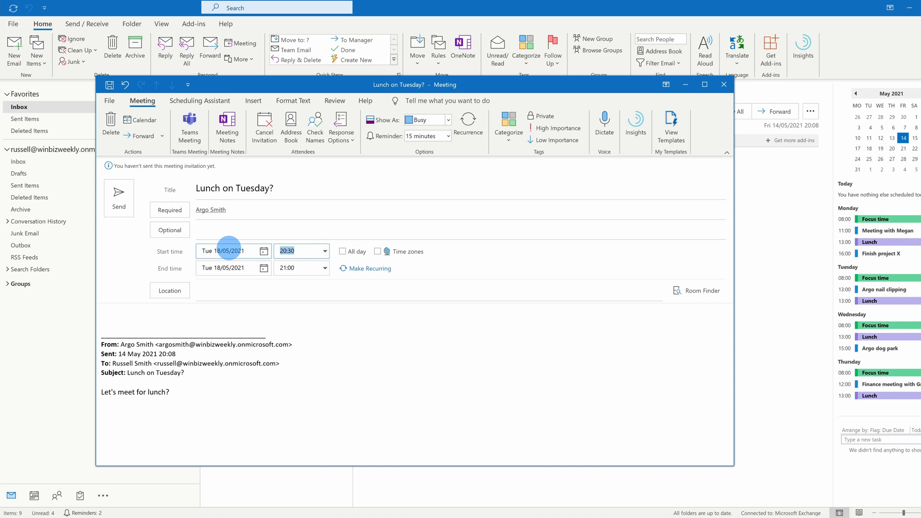
click(324, 251)
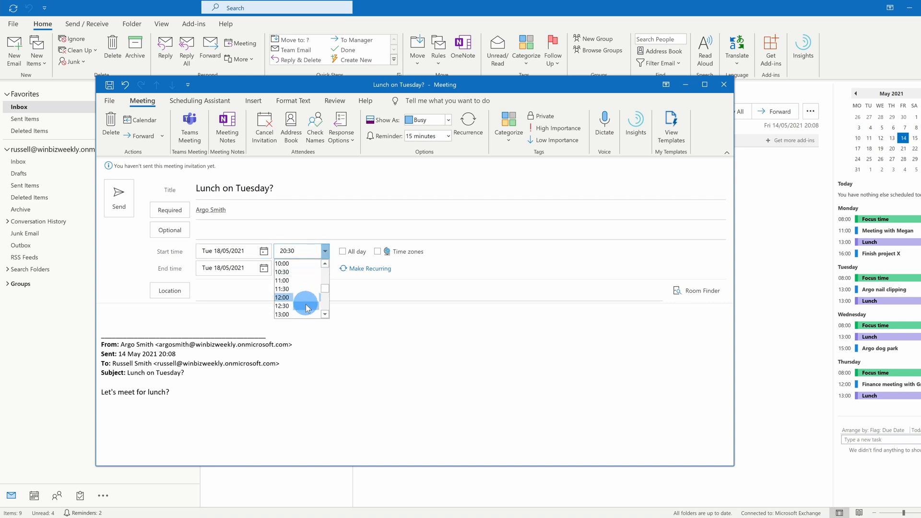
click(282, 306)
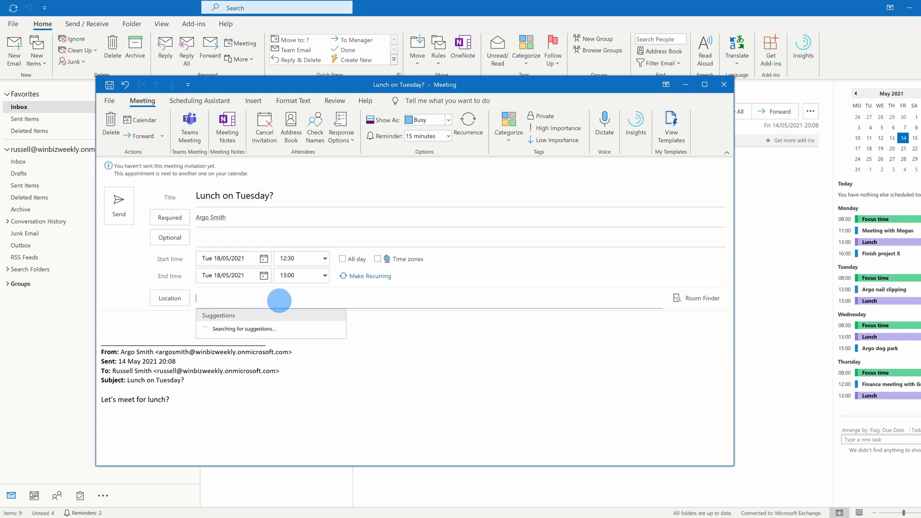
- Set the location to Dog park and send the lunch meeting request
text(Dog park)
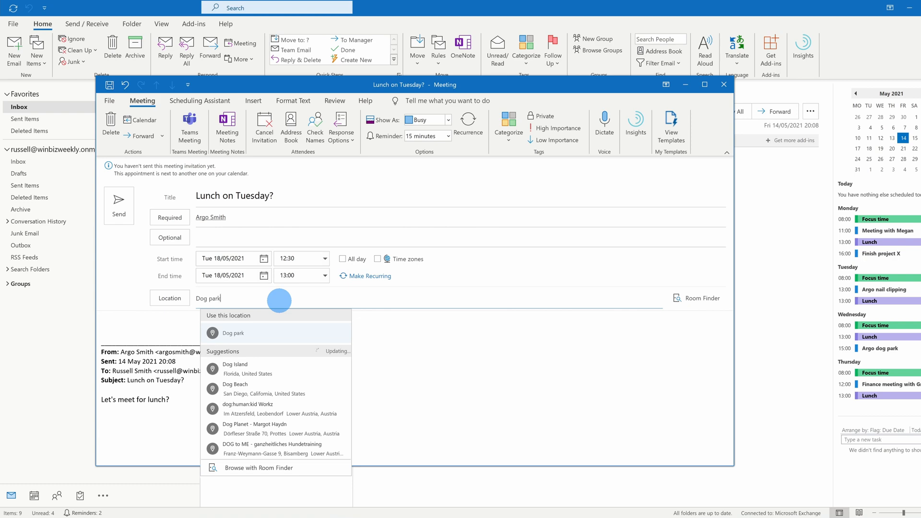
click(232, 333)
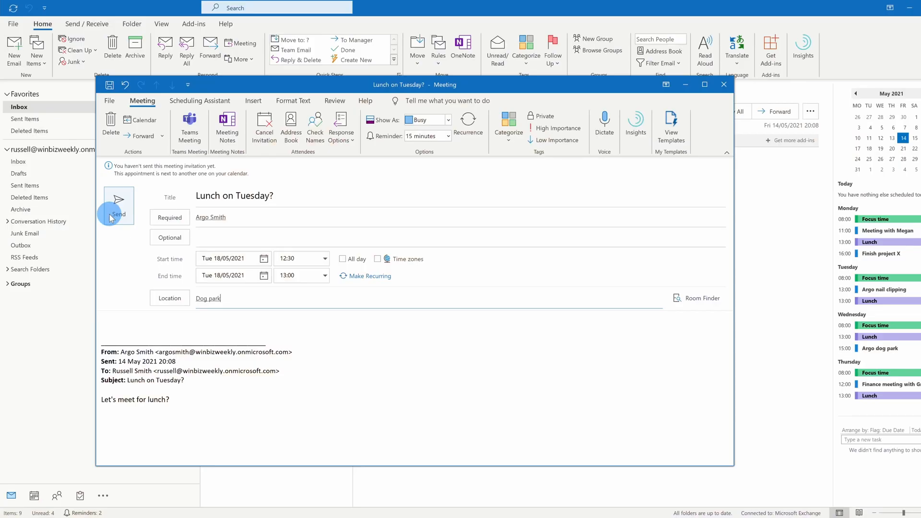
click(119, 206)
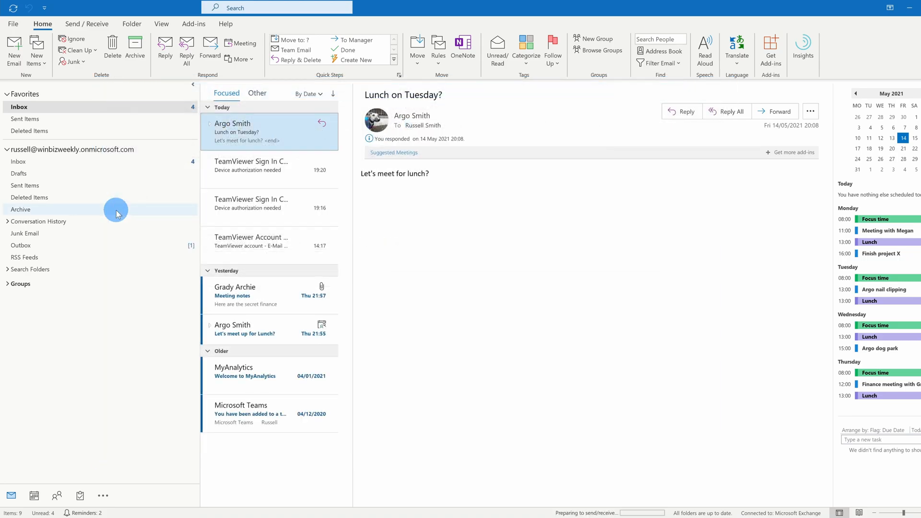
click(32, 495)
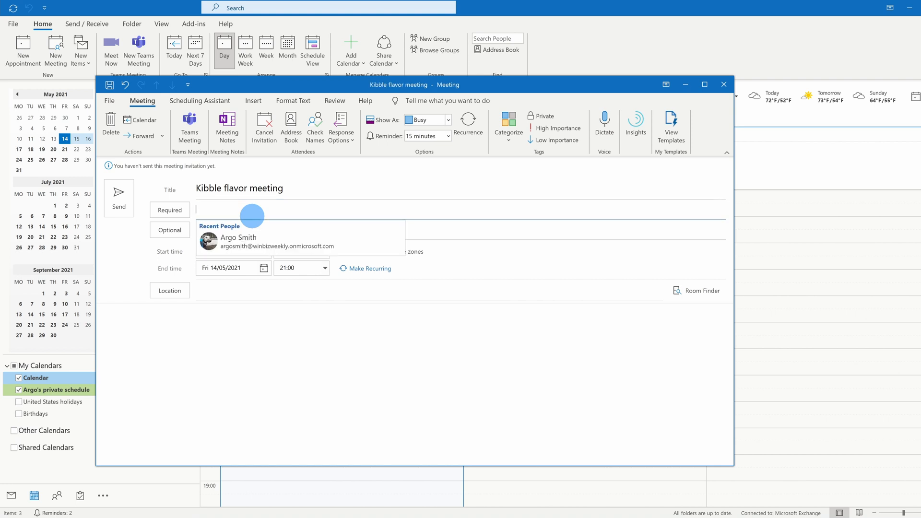
click(238, 238)
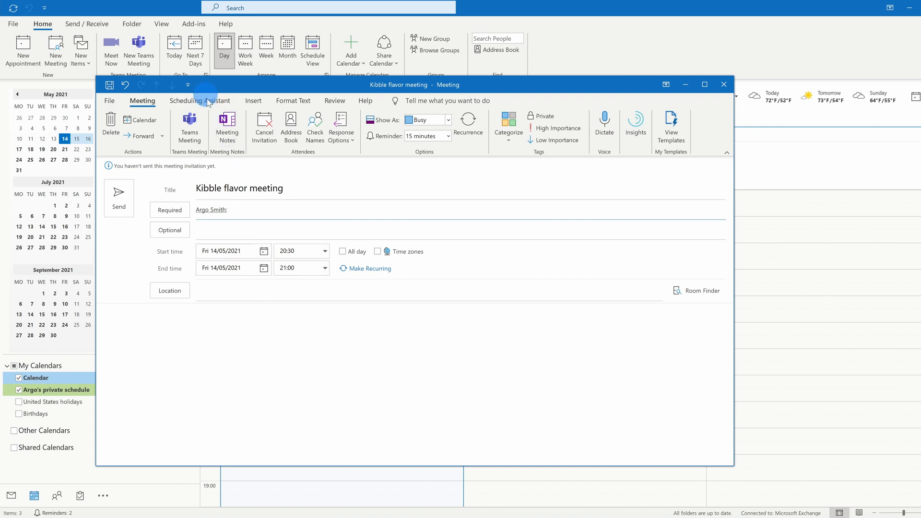
- In the Scheduling Assistant, move the meeting to Tuesday 18 May and book the free 15:00 slot
click(200, 101)
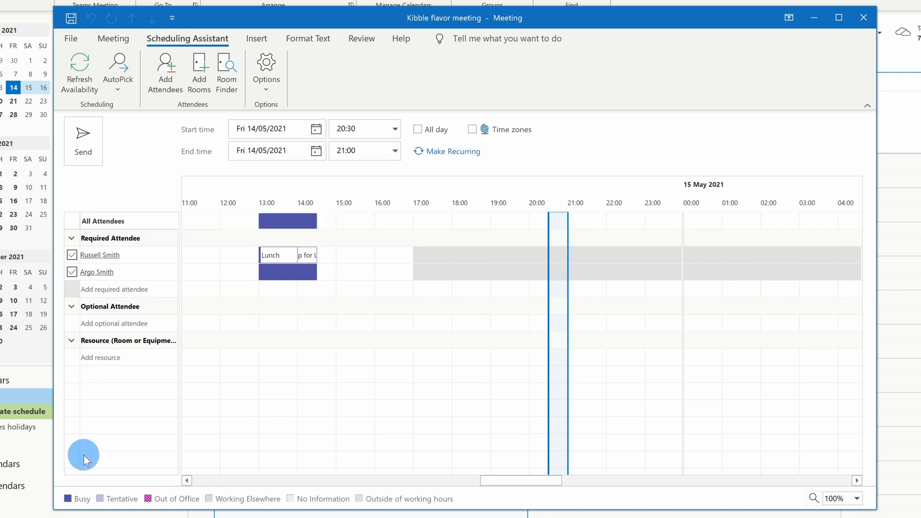
click(315, 129)
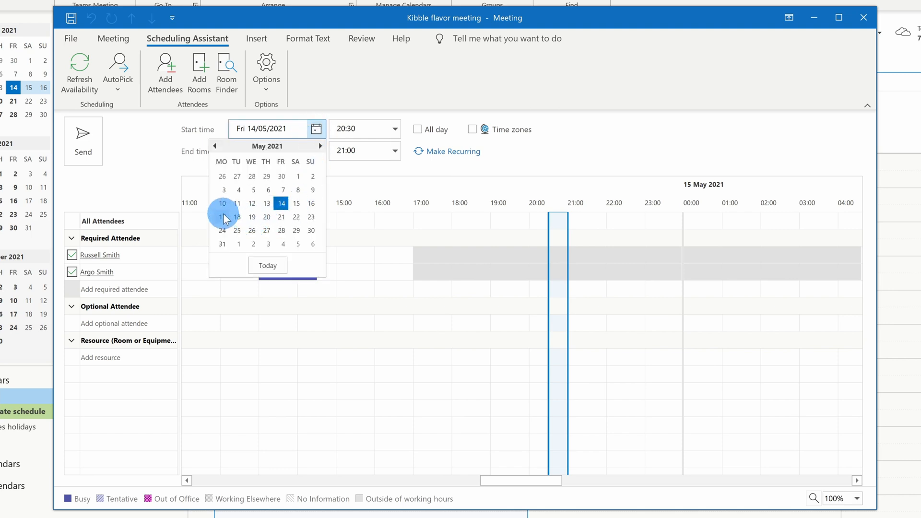
click(222, 217)
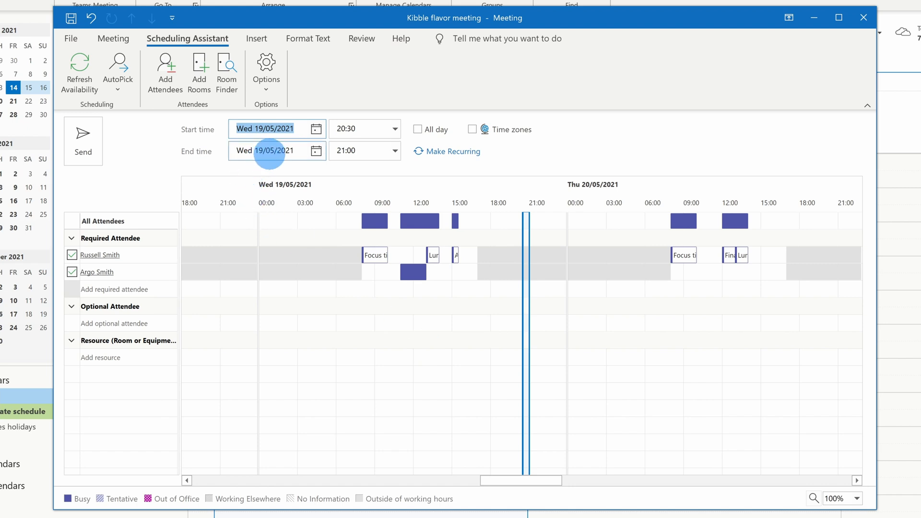
click(316, 150)
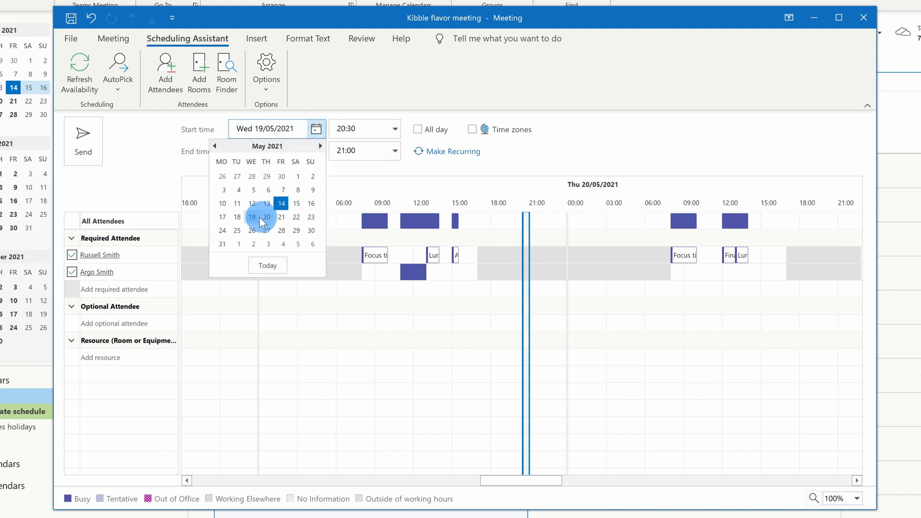
click(237, 217)
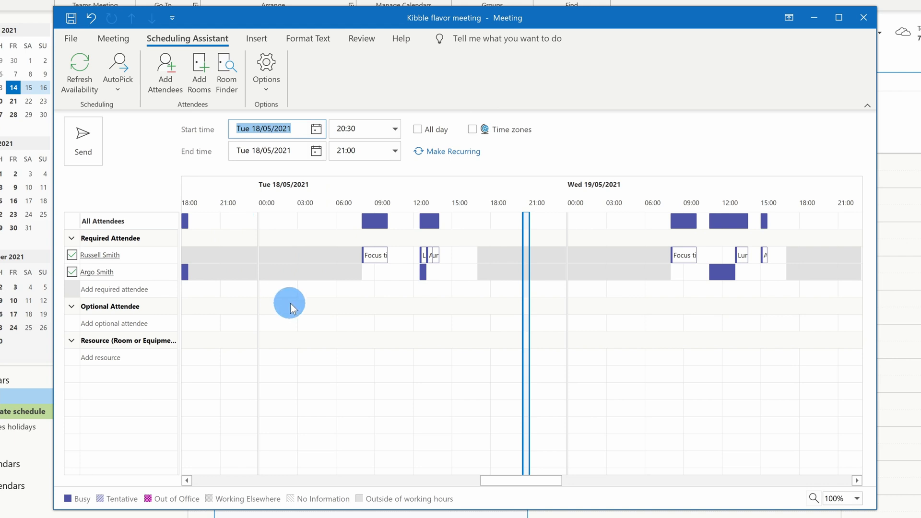
mouse_move(367, 278)
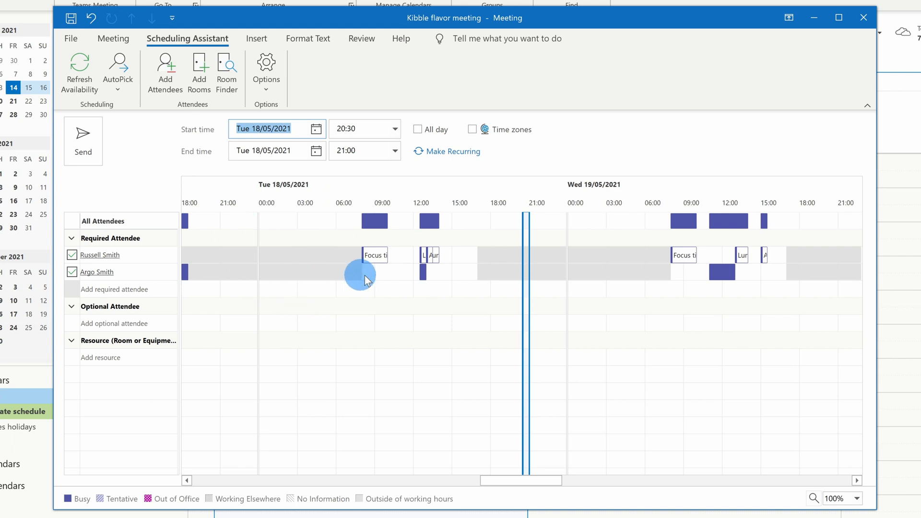
mouse_move(530, 502)
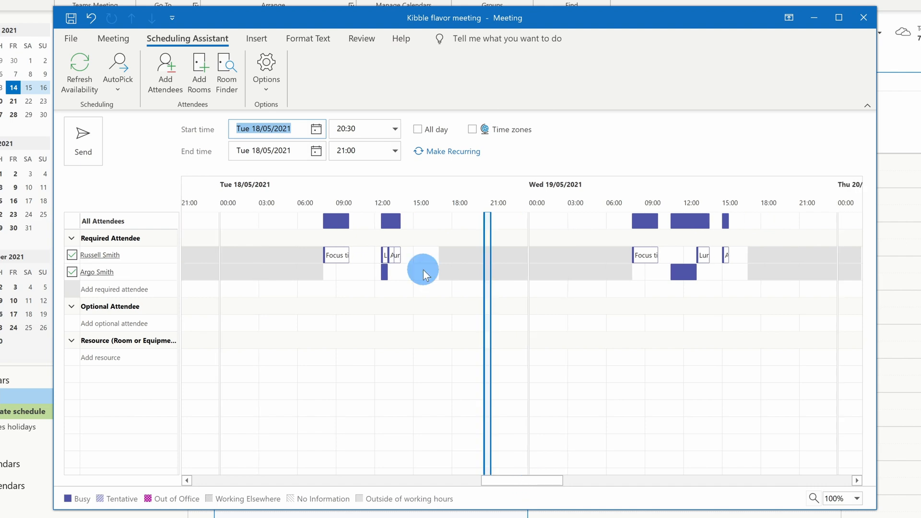
click(422, 269)
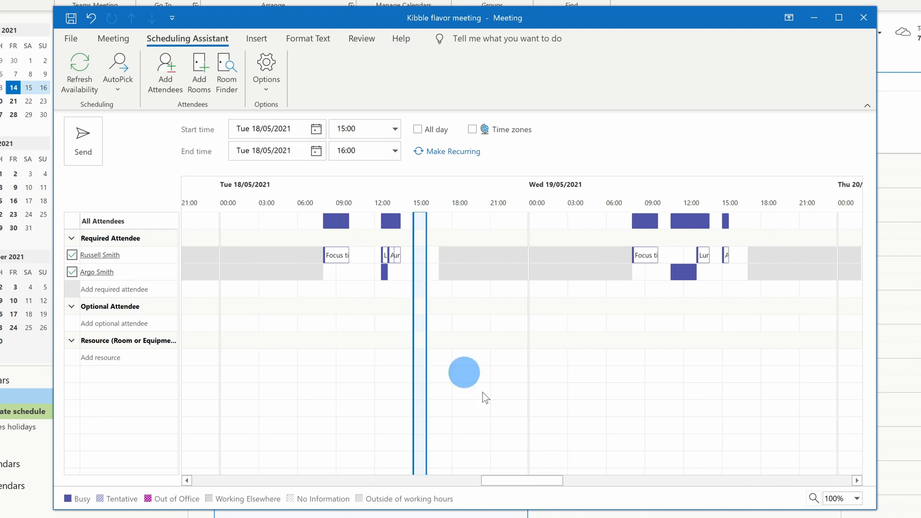
mouse_move(589, 424)
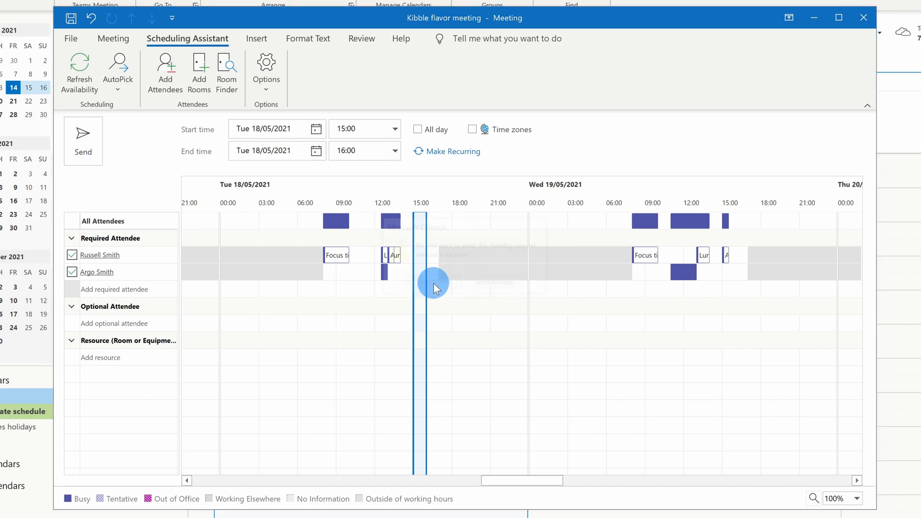
- Send the Kibble flavor meeting request, confirming Send Anyway without a location
click(83, 138)
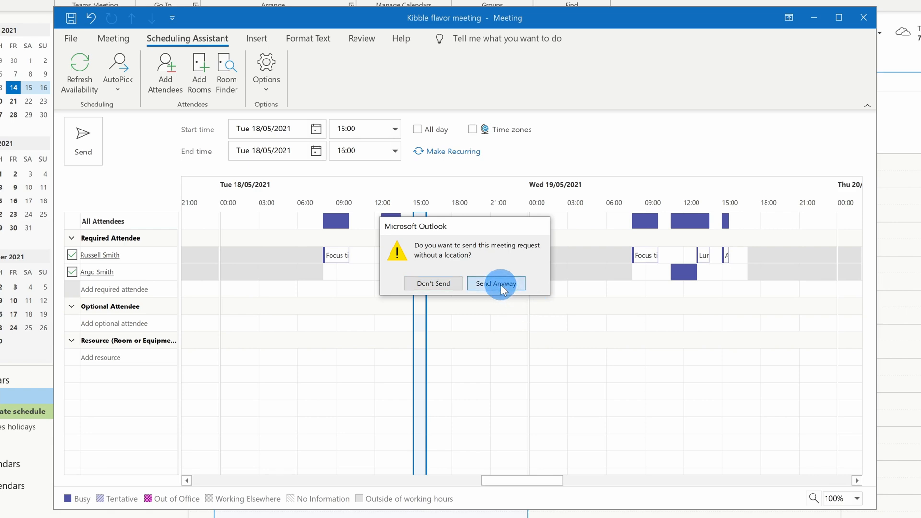
click(495, 283)
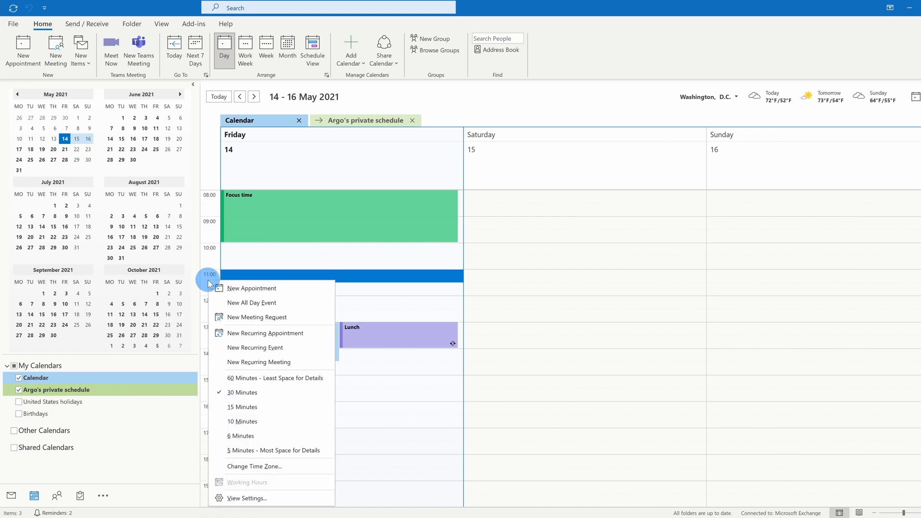
mouse_move(304, 467)
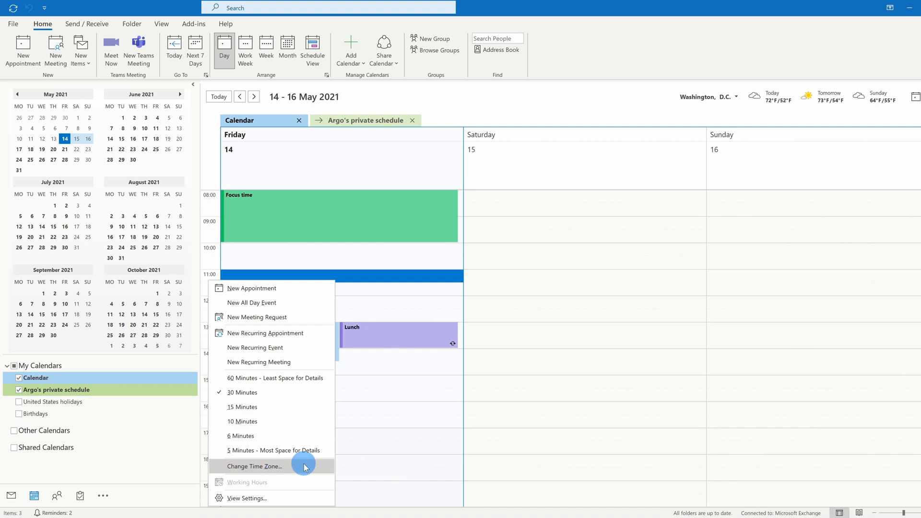
- Enable a second calendar time zone set to (UTC-07:00) Mountain Time (US & Canada), labelled 'Mount'
click(254, 466)
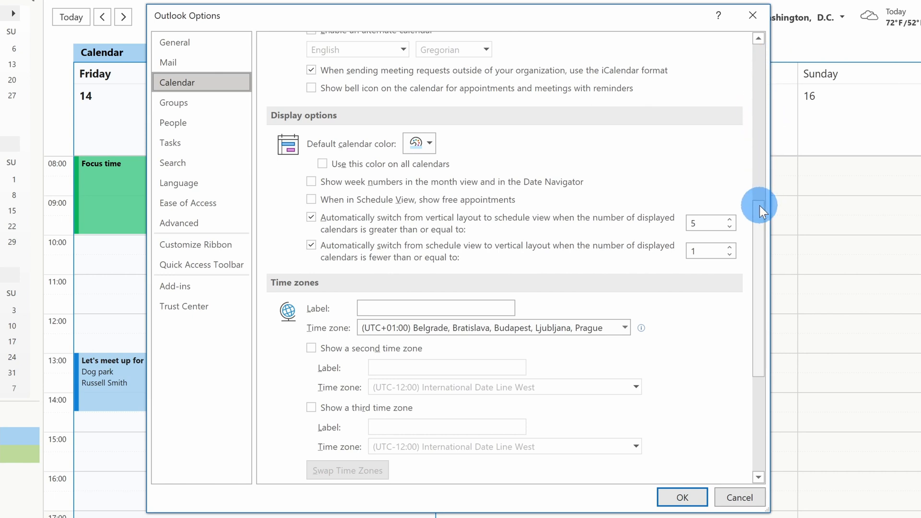
scroll(down, 3)
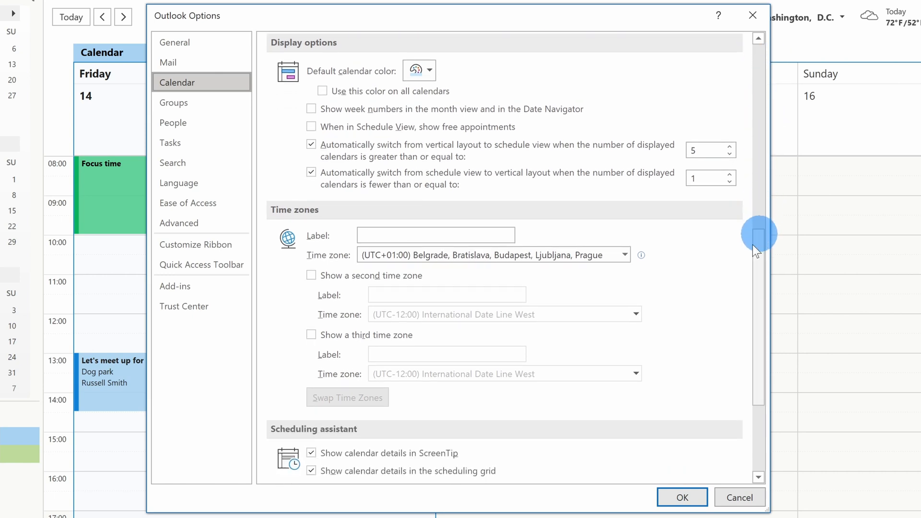
click(311, 276)
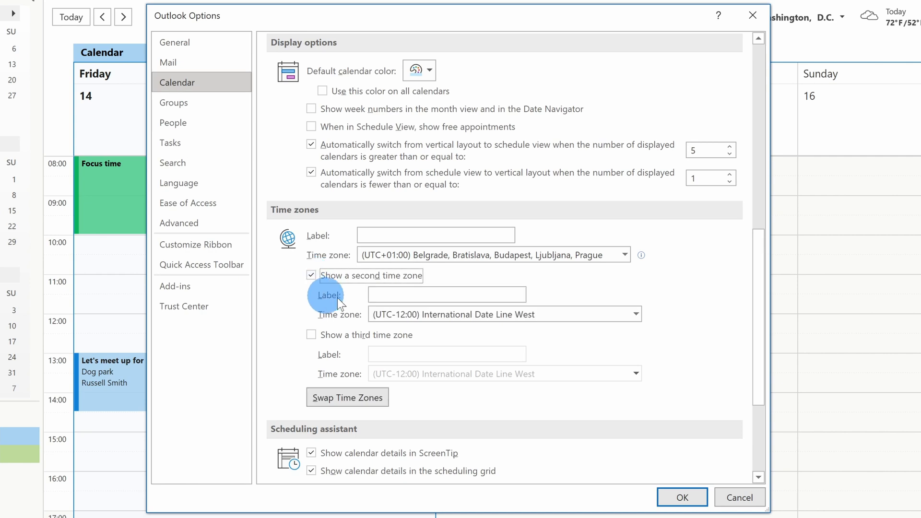
click(635, 315)
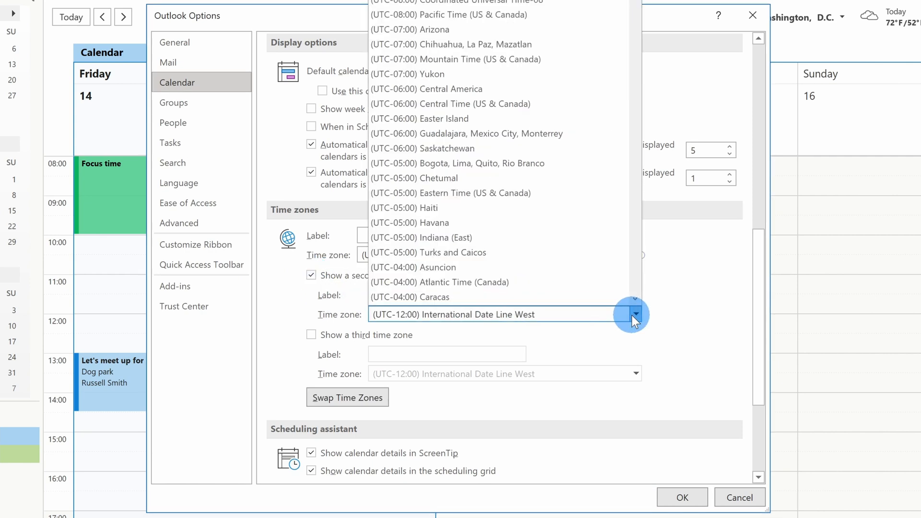
mouse_move(572, 207)
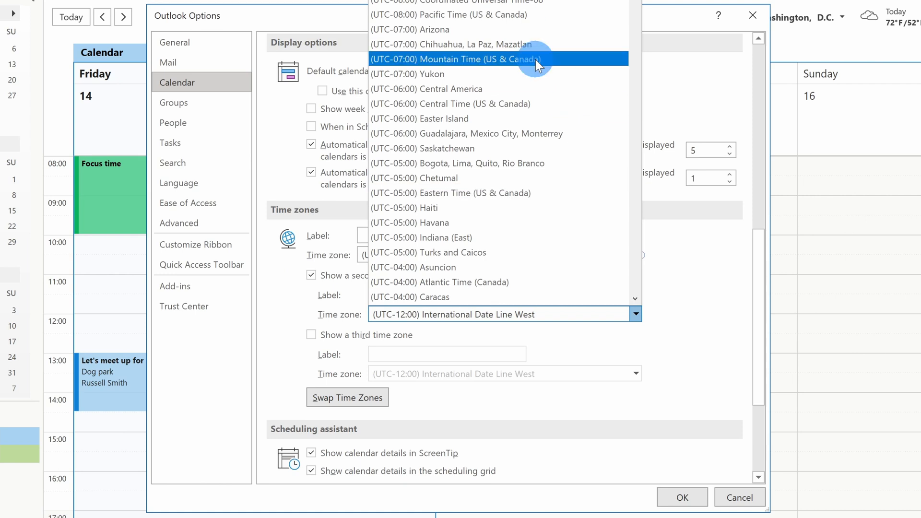
click(473, 59)
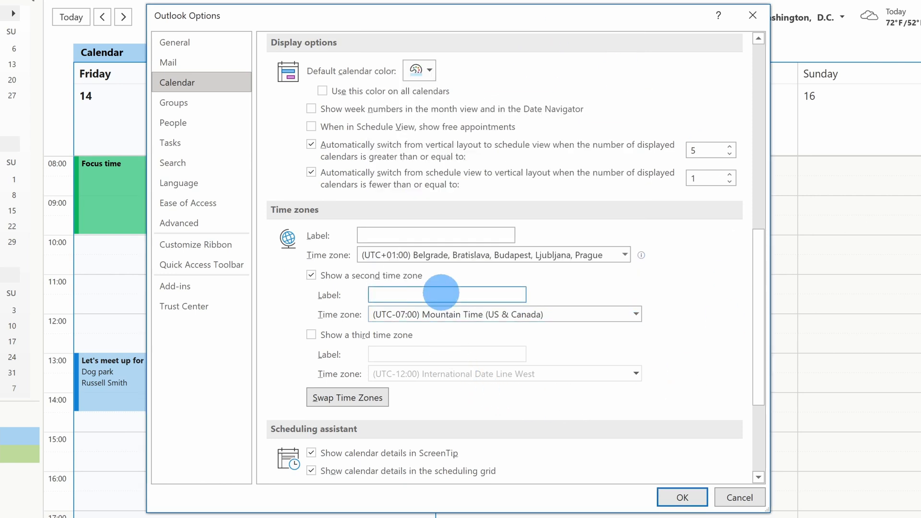
text(Mount)
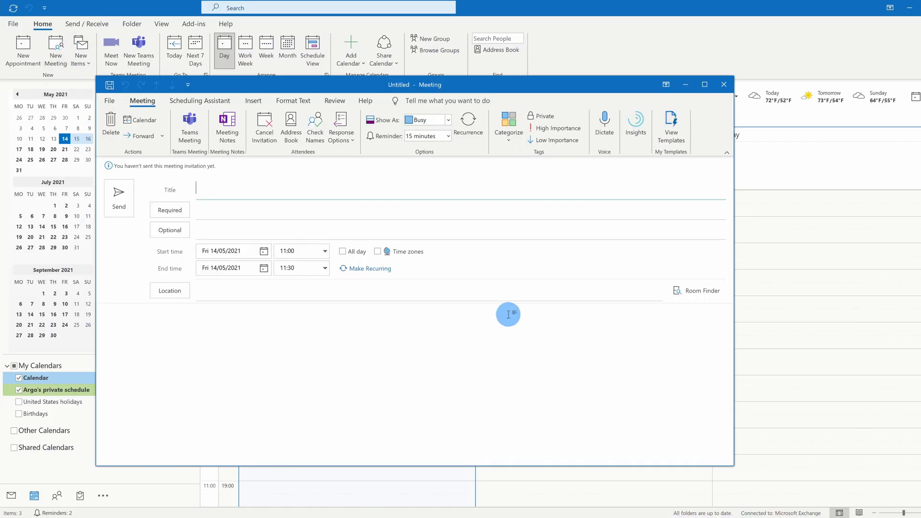
- Show the time zone beside the new meeting's start and end times
click(377, 251)
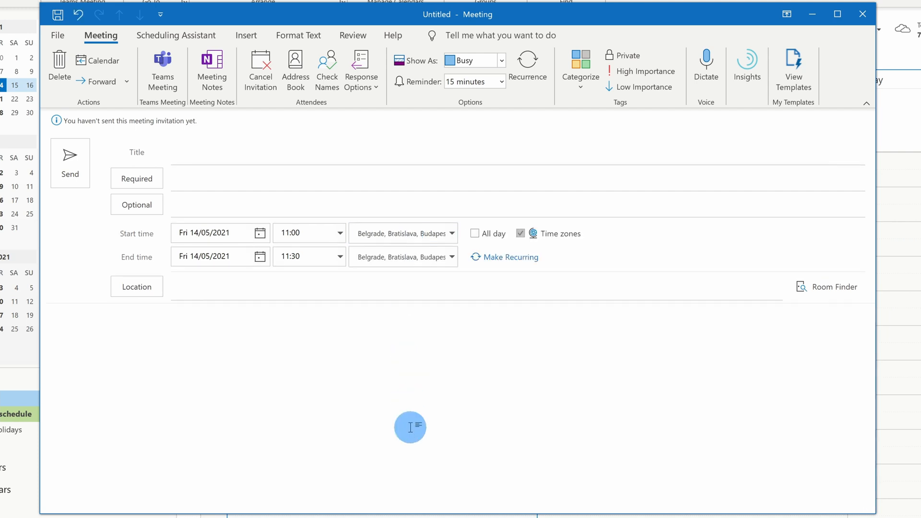
mouse_move(258, 327)
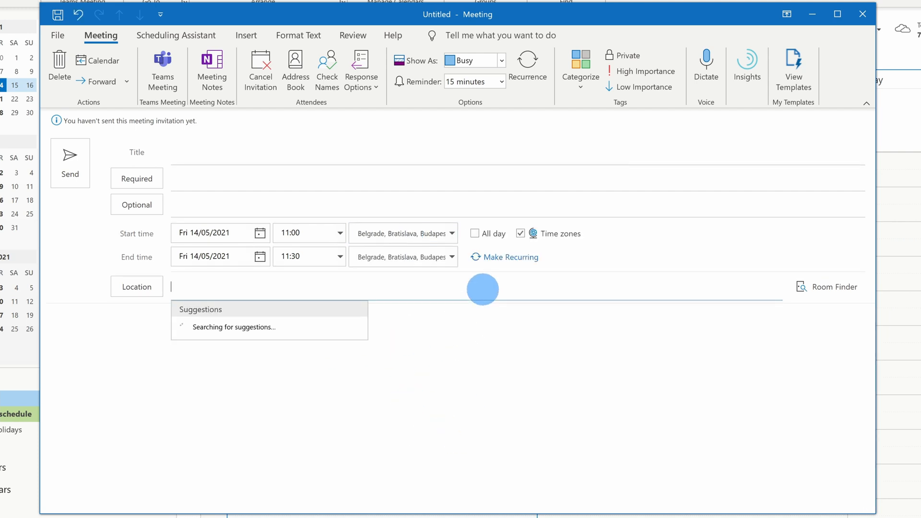
click(450, 233)
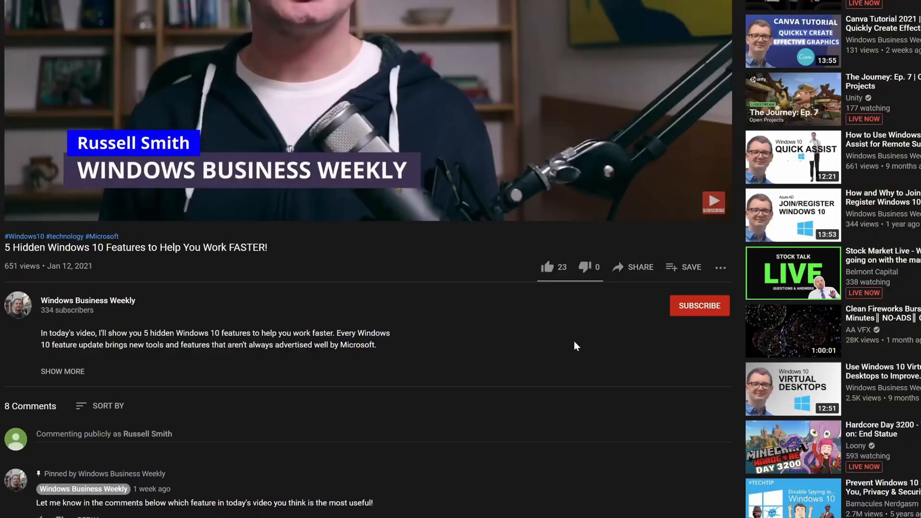
- Subscribe to the Windows Business Weekly channel under the video
click(699, 306)
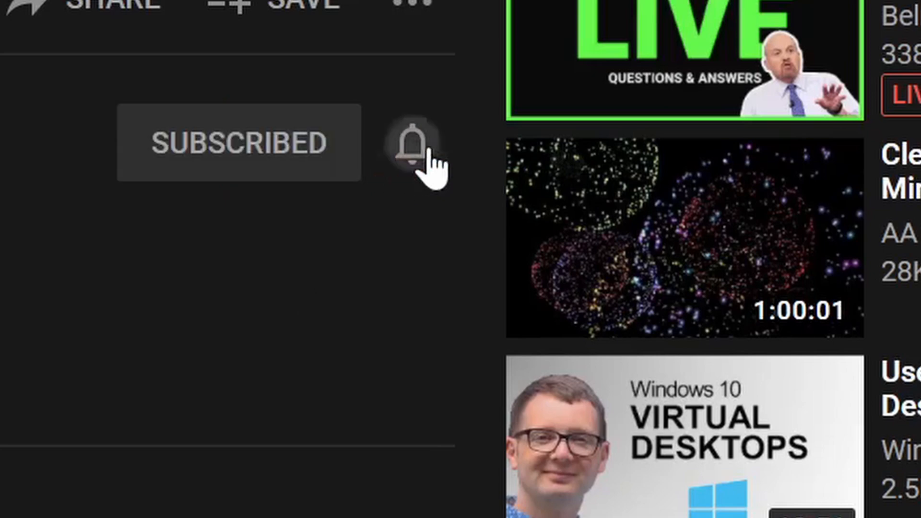